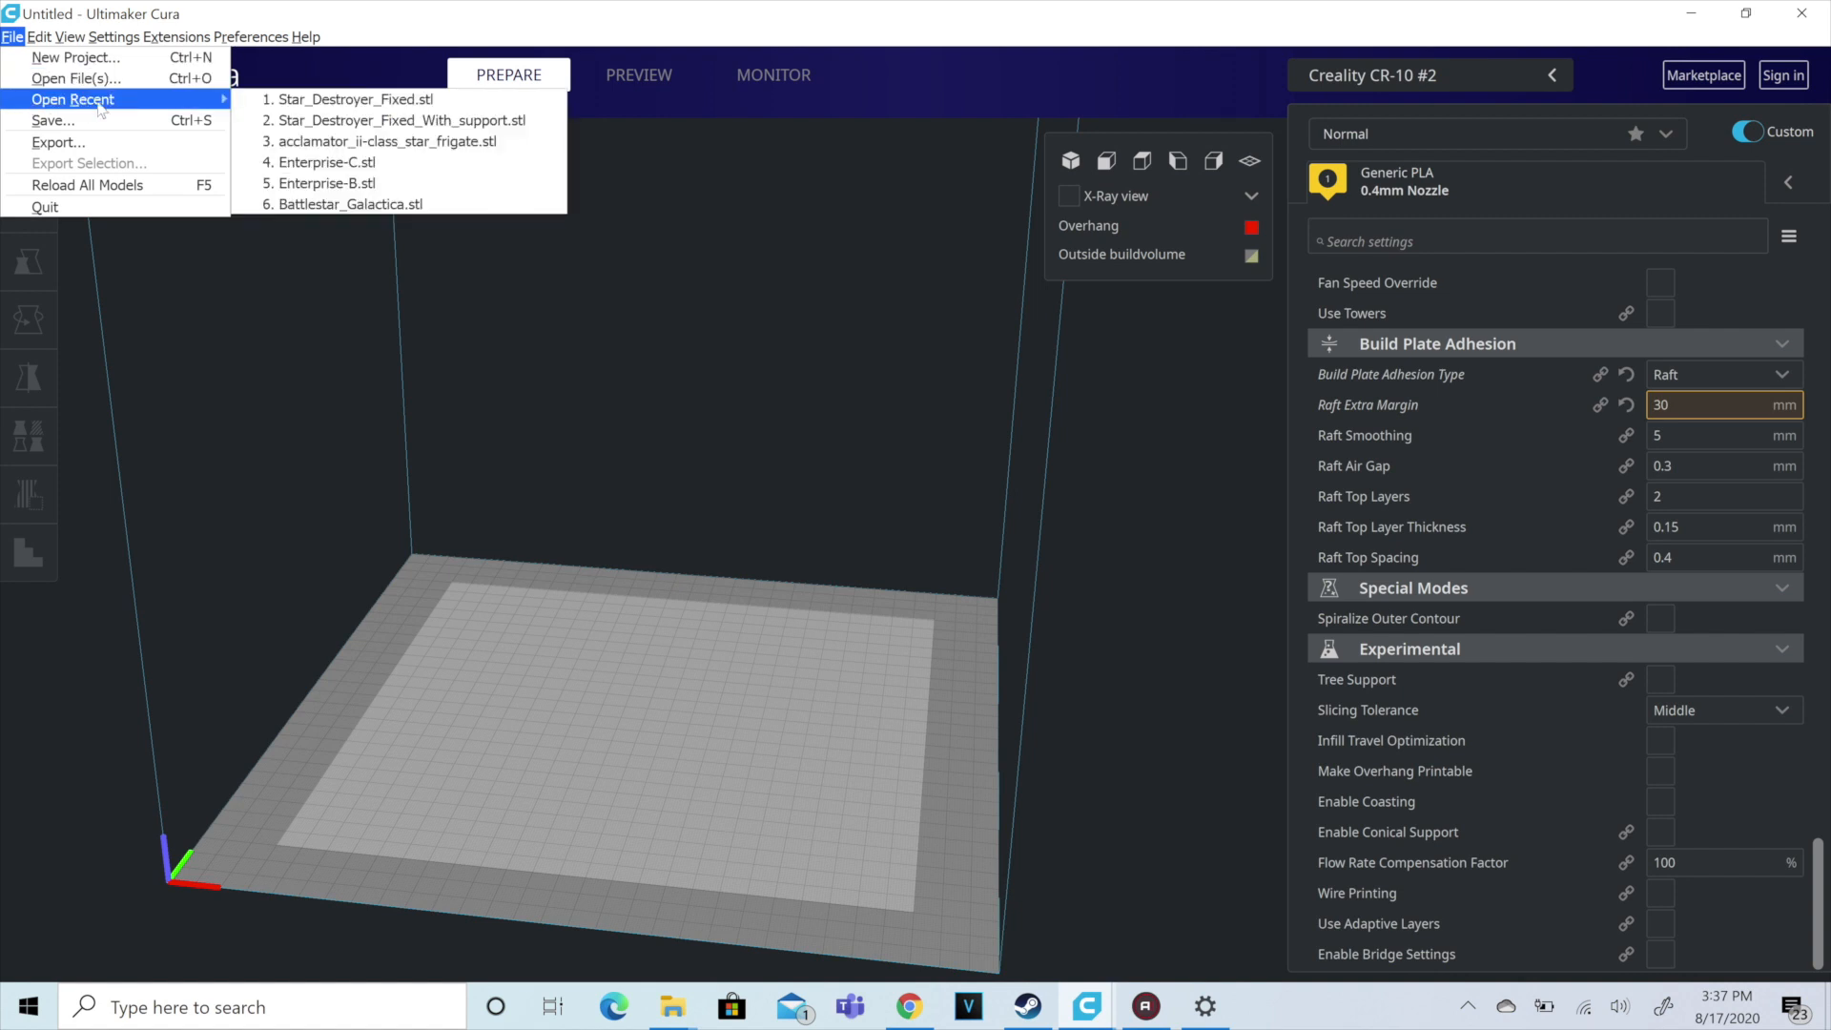
Step: Load Star_Destroyer_Fixed.stl from the recent files onto the CR-10 build plate
{"action": "left_click", "coordinate": [341, 99]}
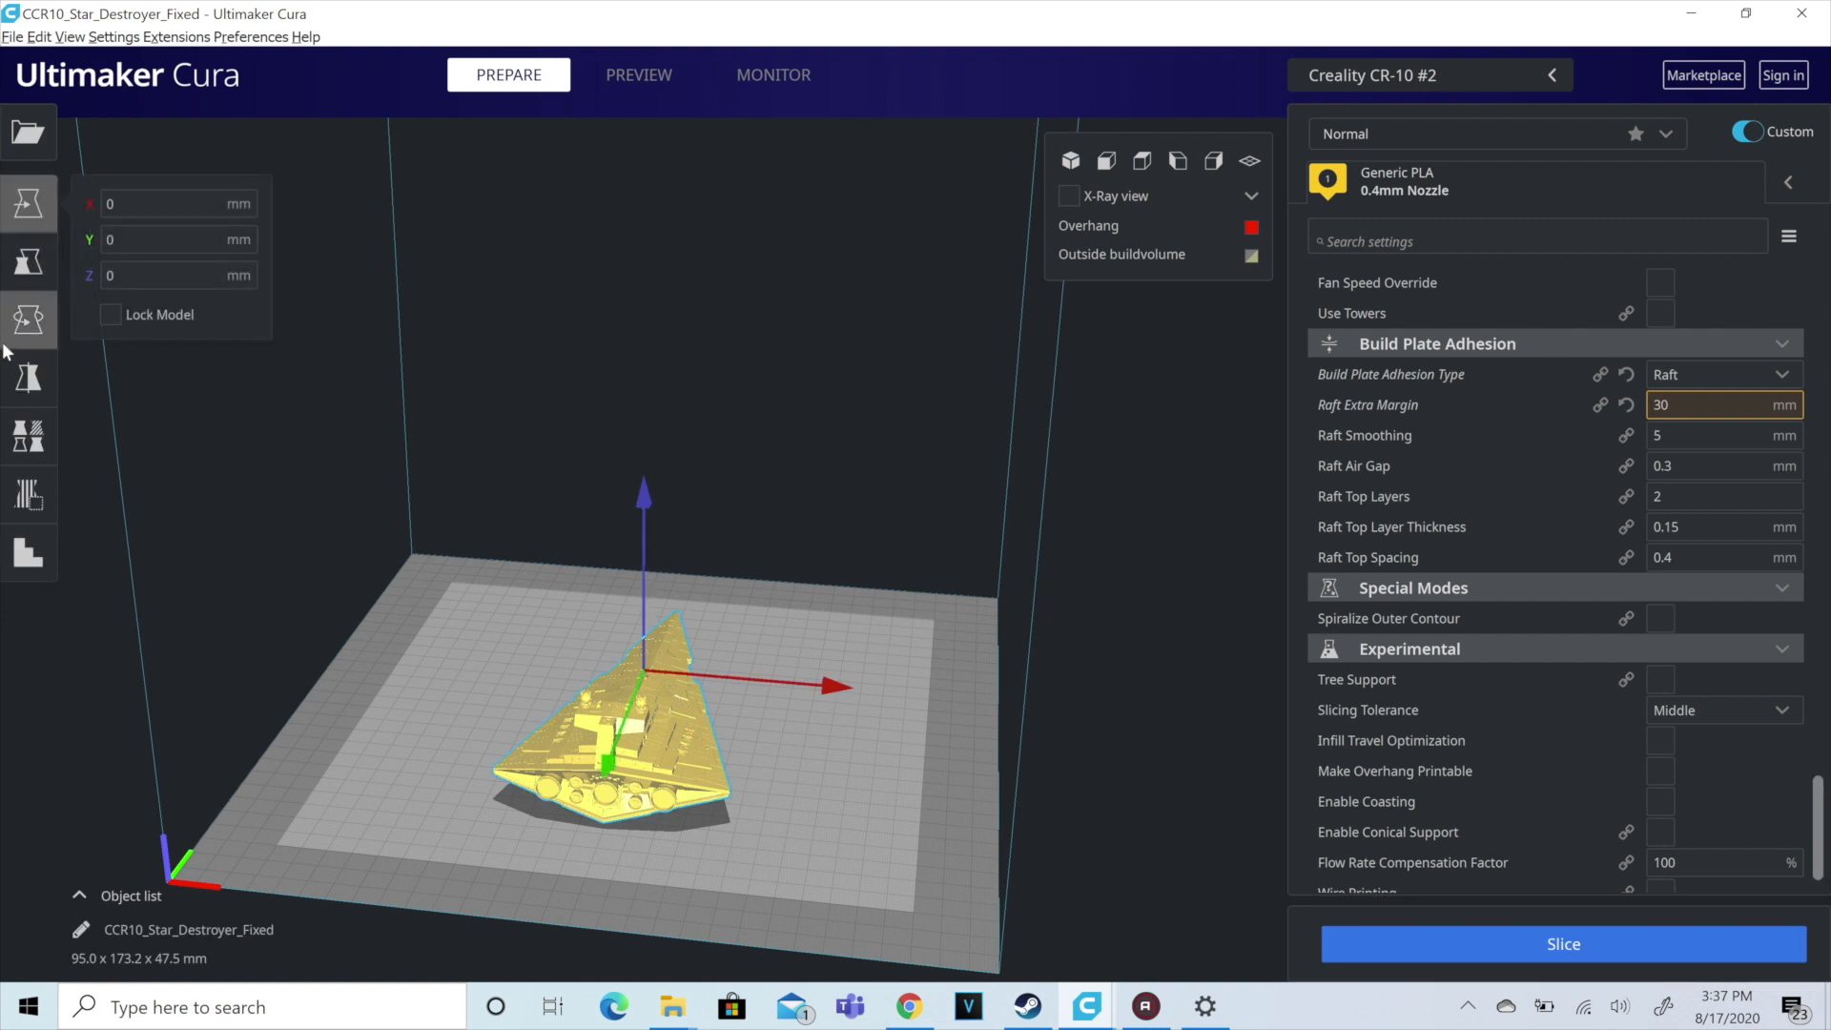
Step: Rotate the Star Destroyer upright and drop it back onto the plate at 95.0 x 47.5 x 173.2 mm
{"action": "left_click", "coordinate": [28, 318]}
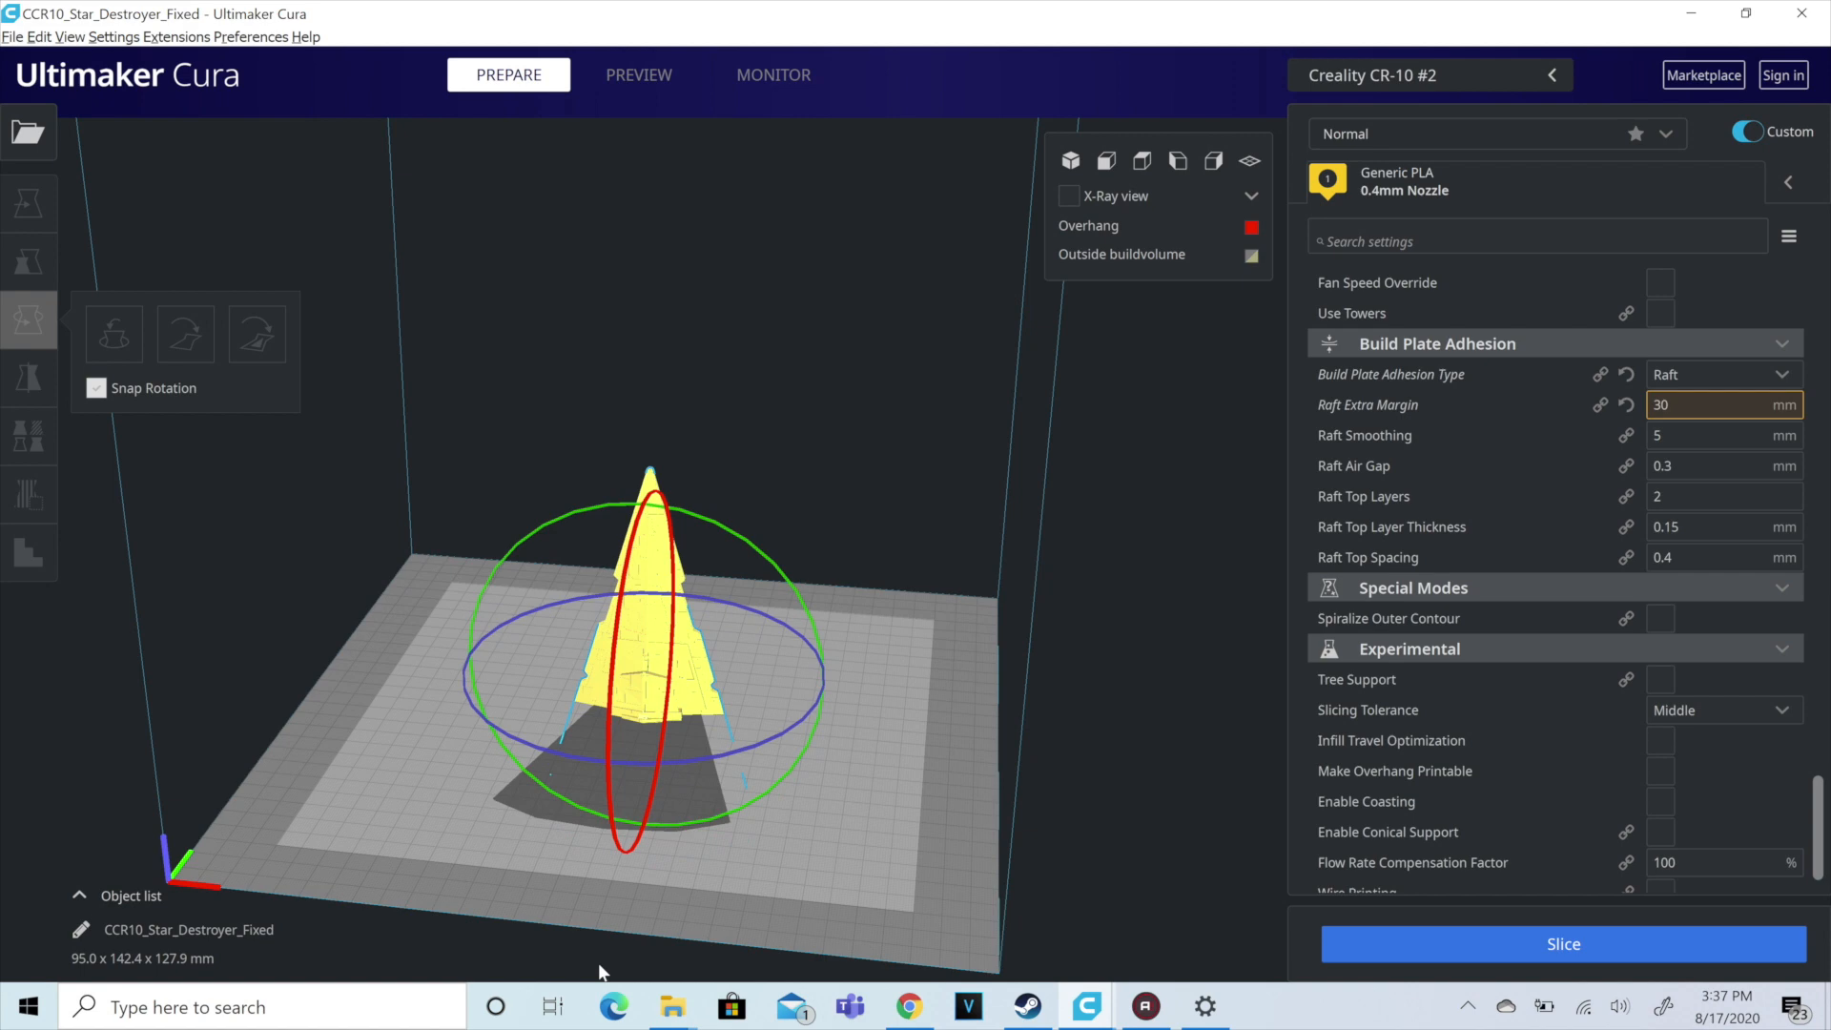
{"action": "left_click_drag", "start_coordinate": [626, 847], "coordinate": [626, 812]}
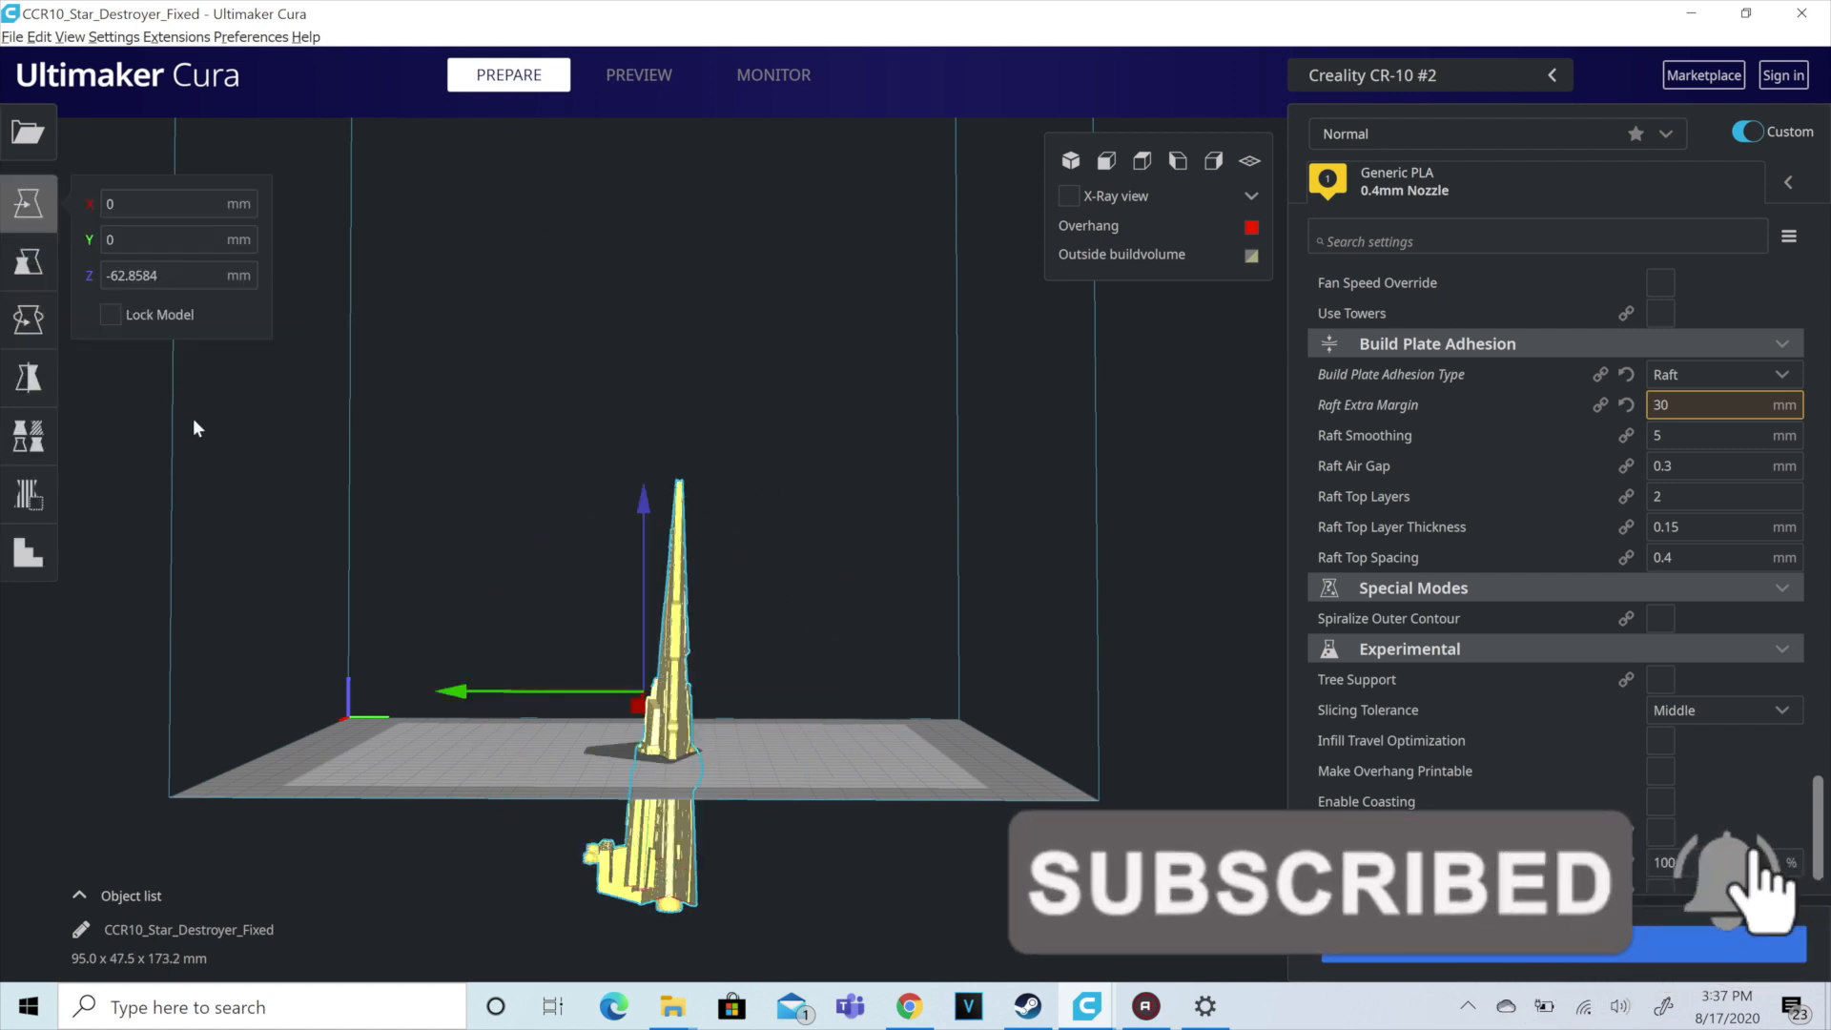
{"action": "left_click", "coordinate": [27, 262]}
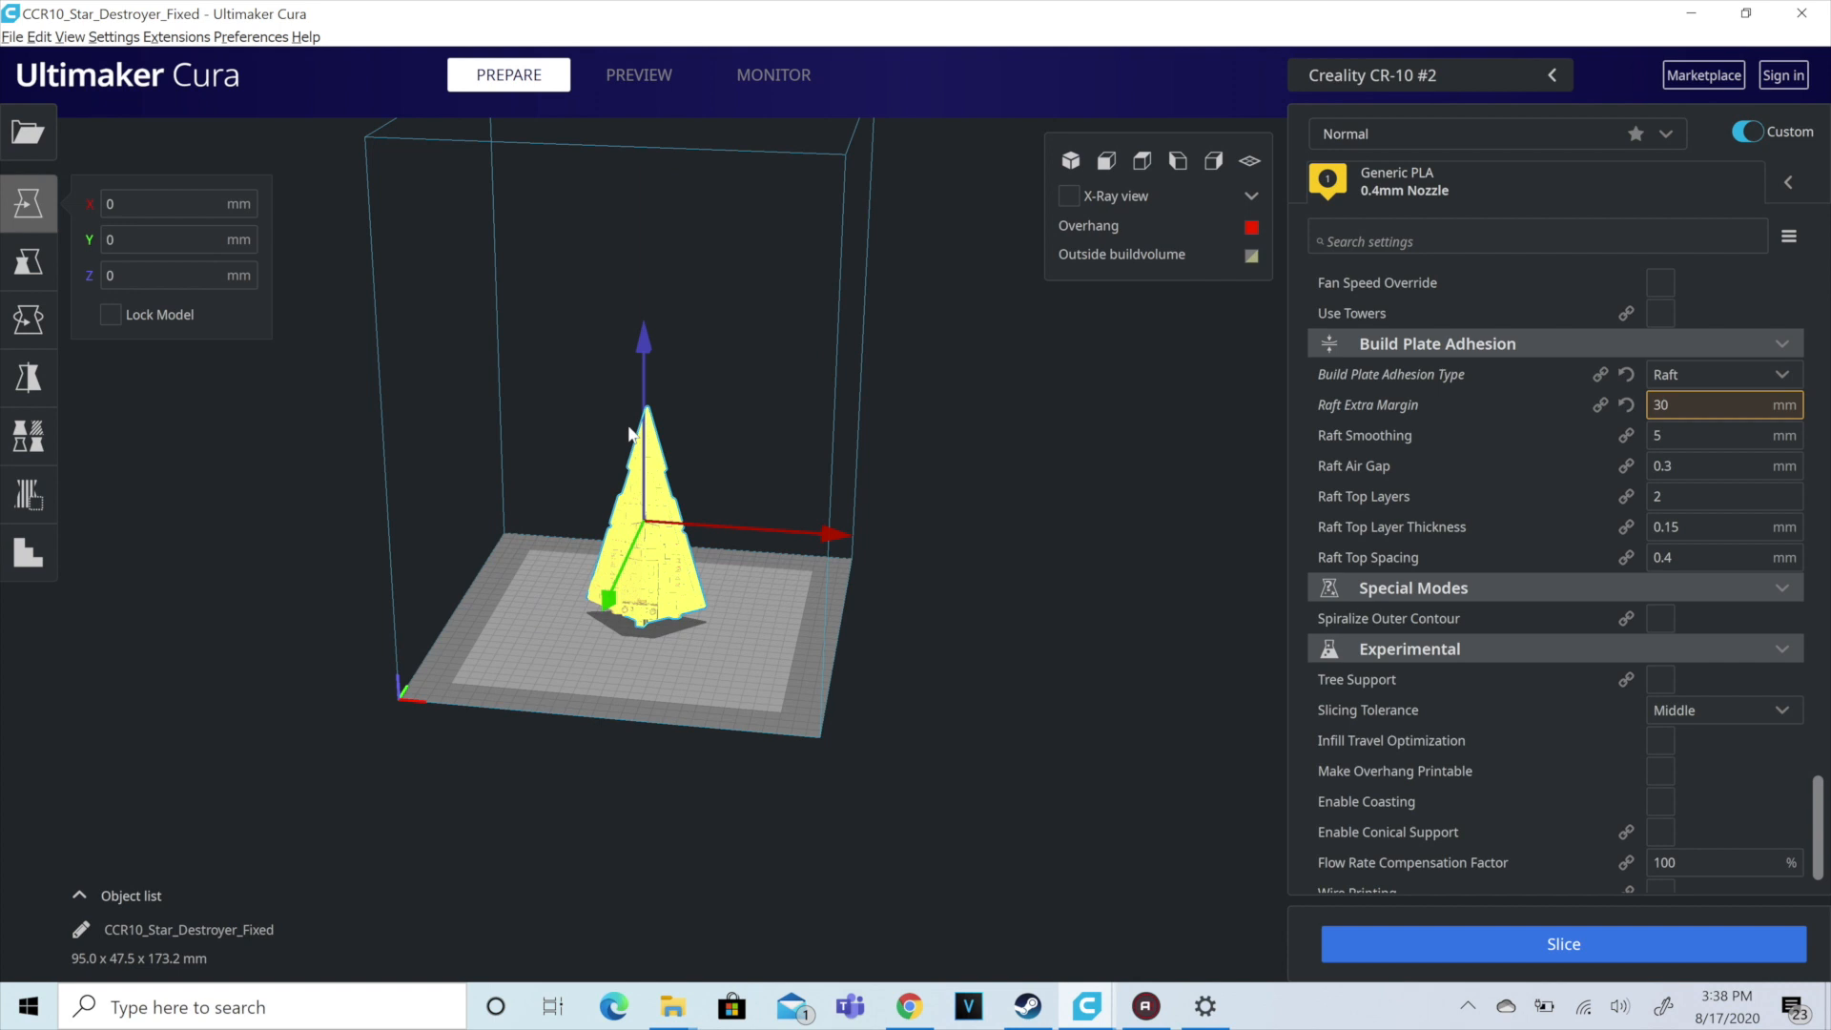
{"action": "left_click", "coordinate": [29, 260]}
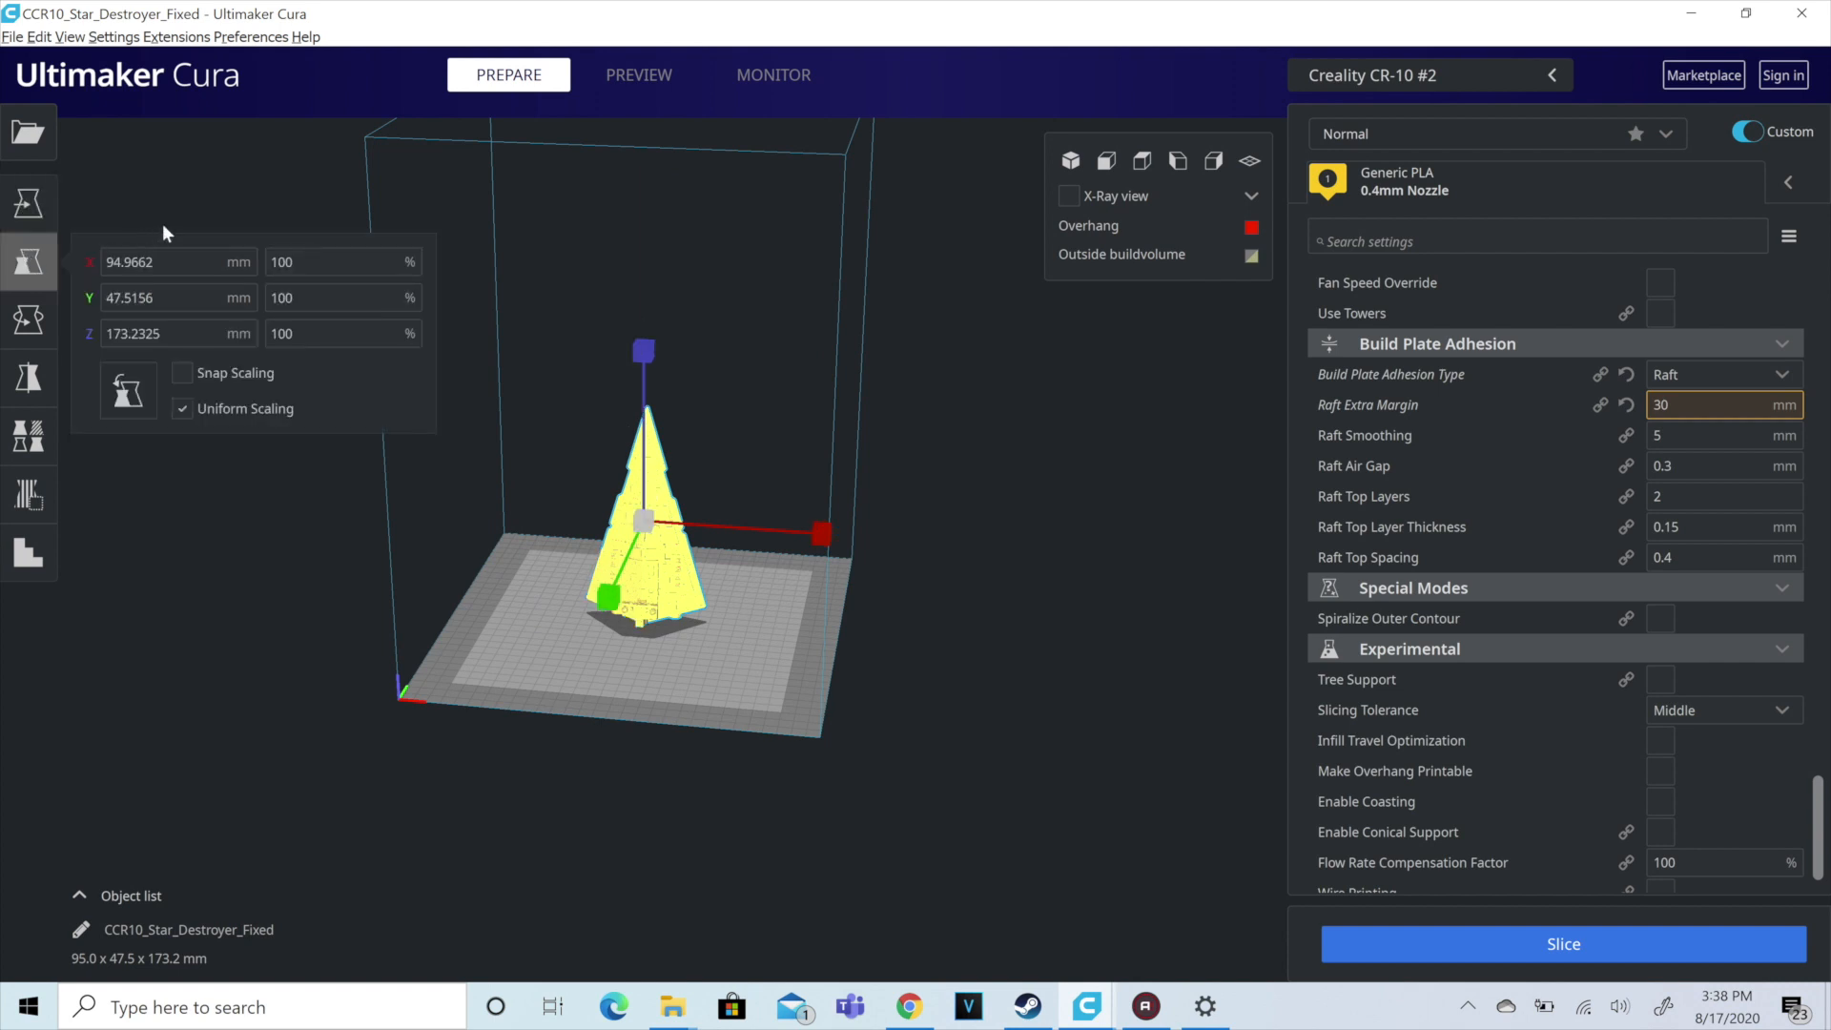
Step: Scale the model uniformly up to 189.9 x 95.0 x 346.5 mm to fill the build volume
{"action": "left_click", "coordinate": [328, 261]}
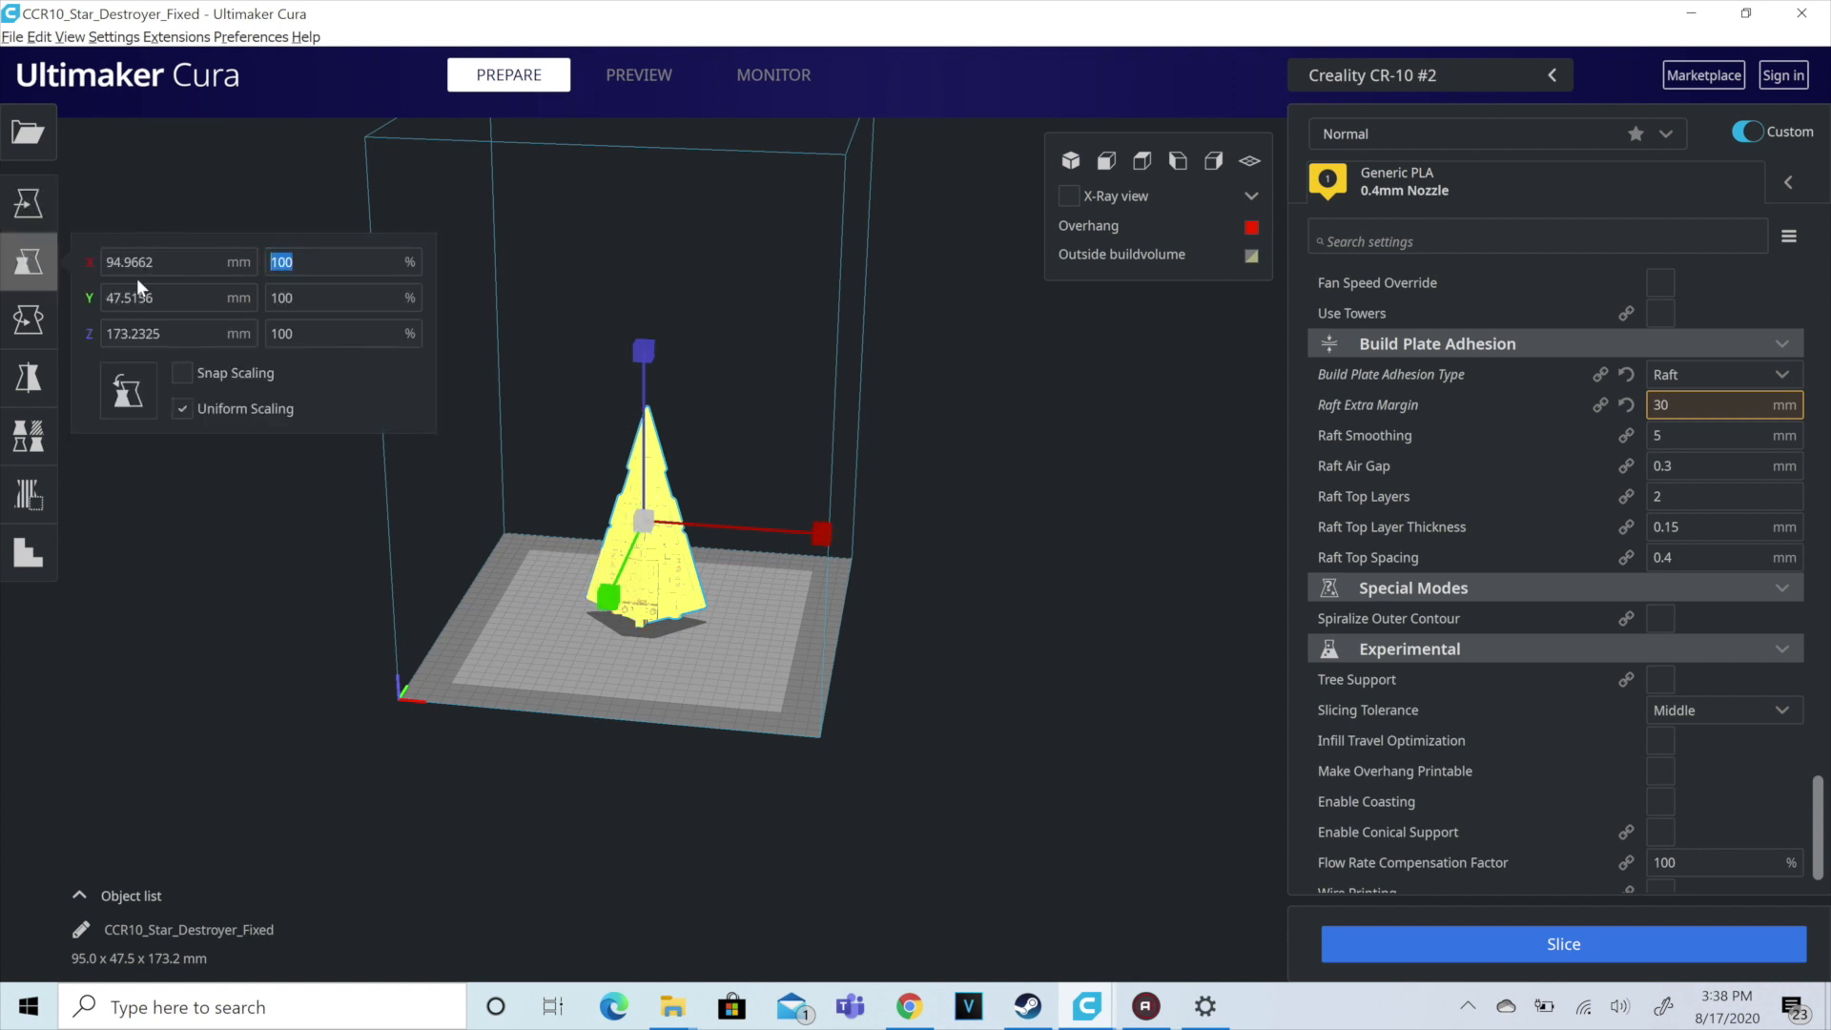
{"action": "type", "text": "300"}
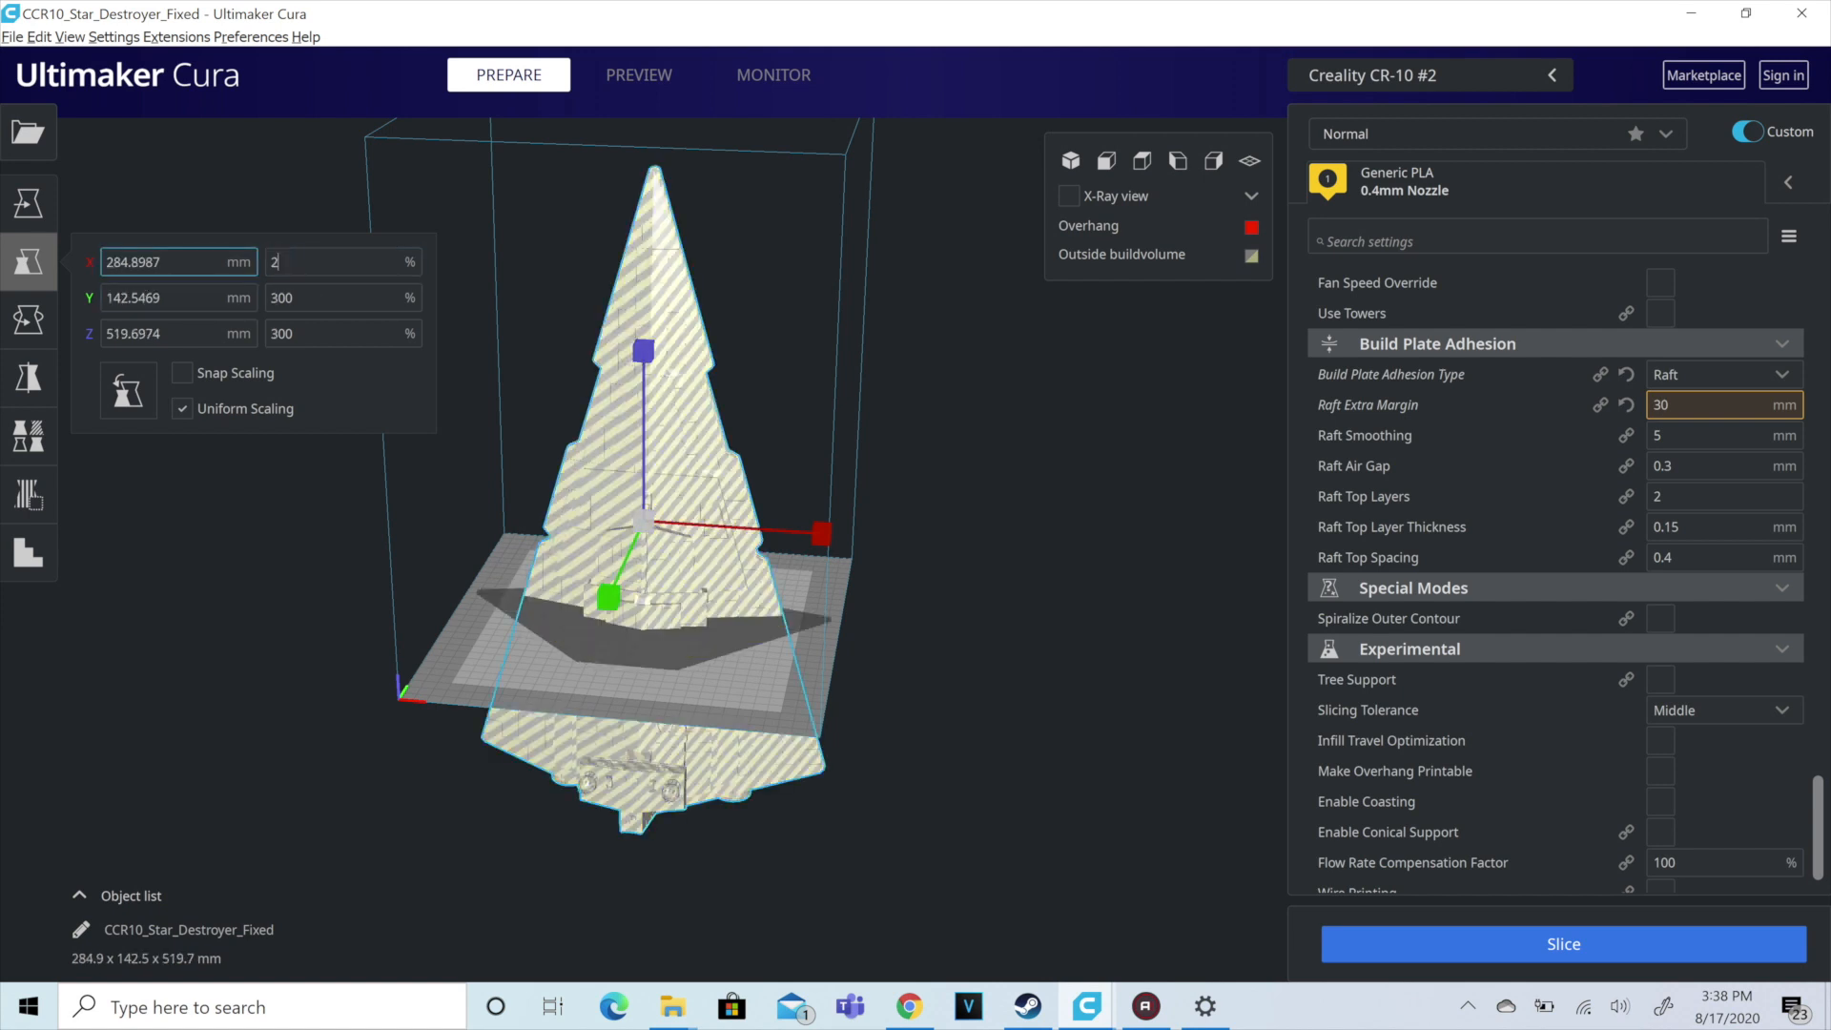
{"action": "type", "text": "00"}
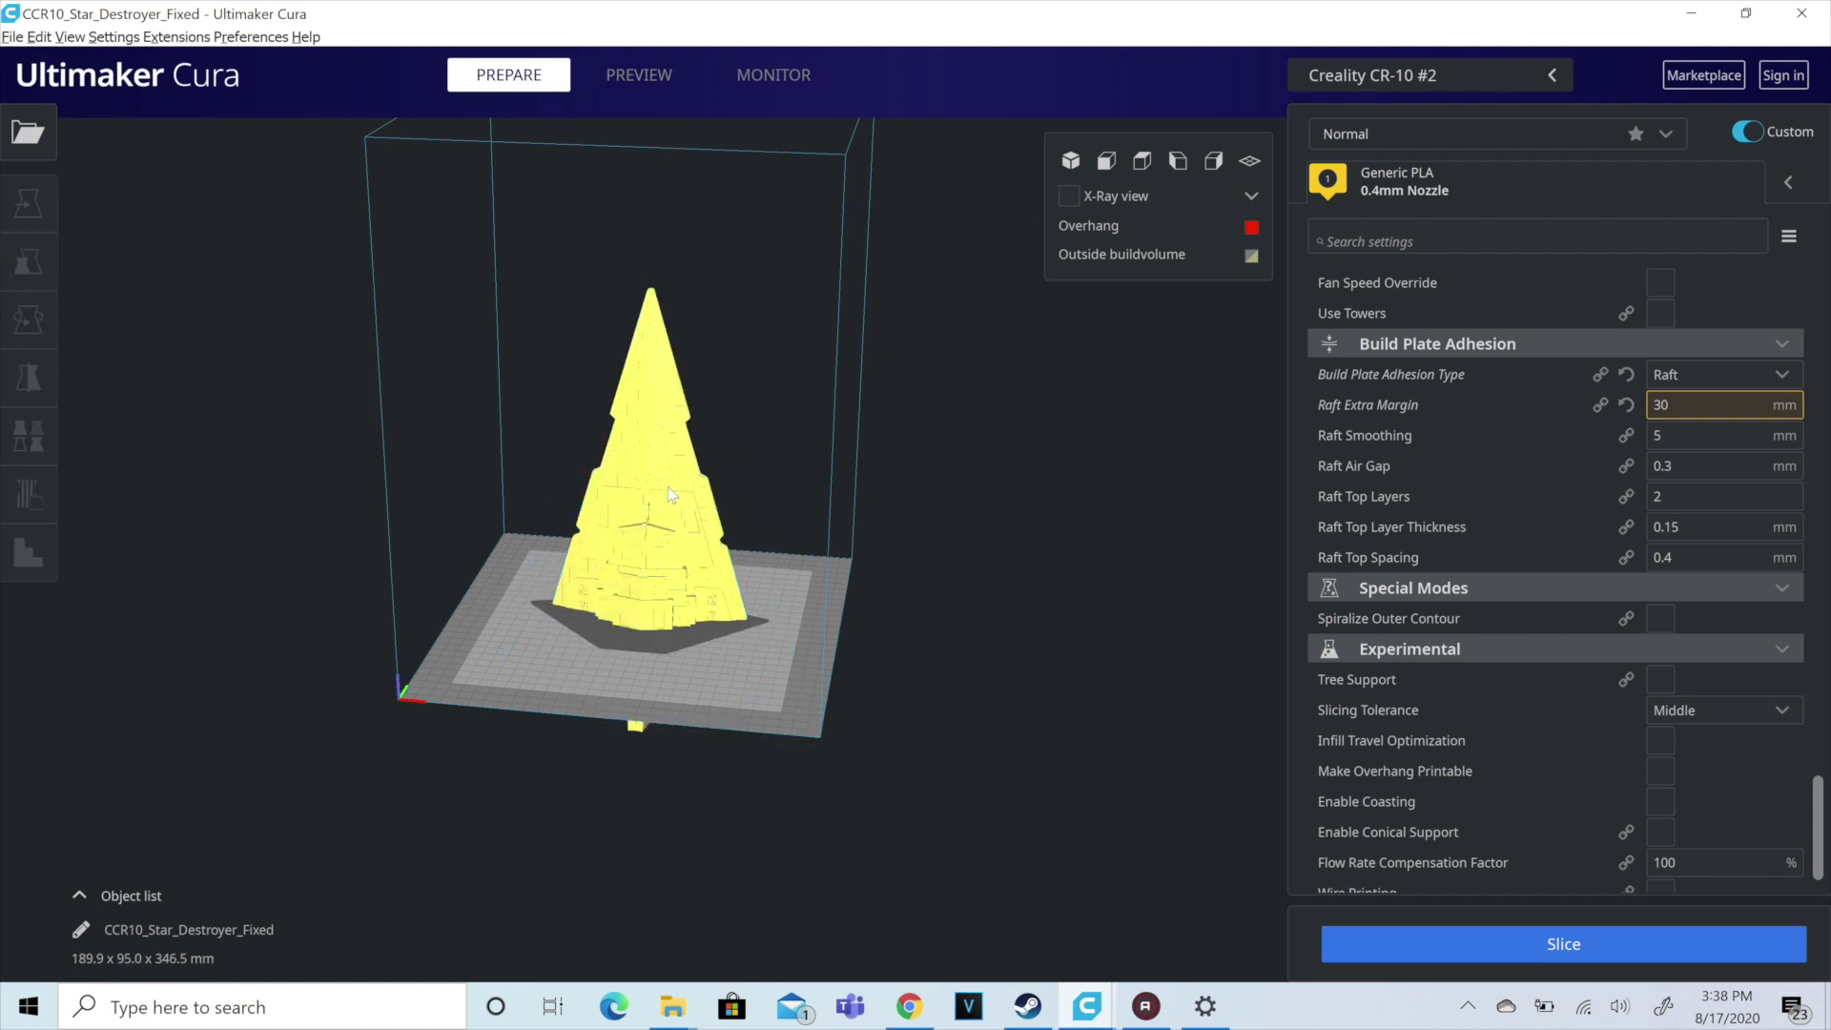
{"action": "left_click", "coordinate": [28, 317]}
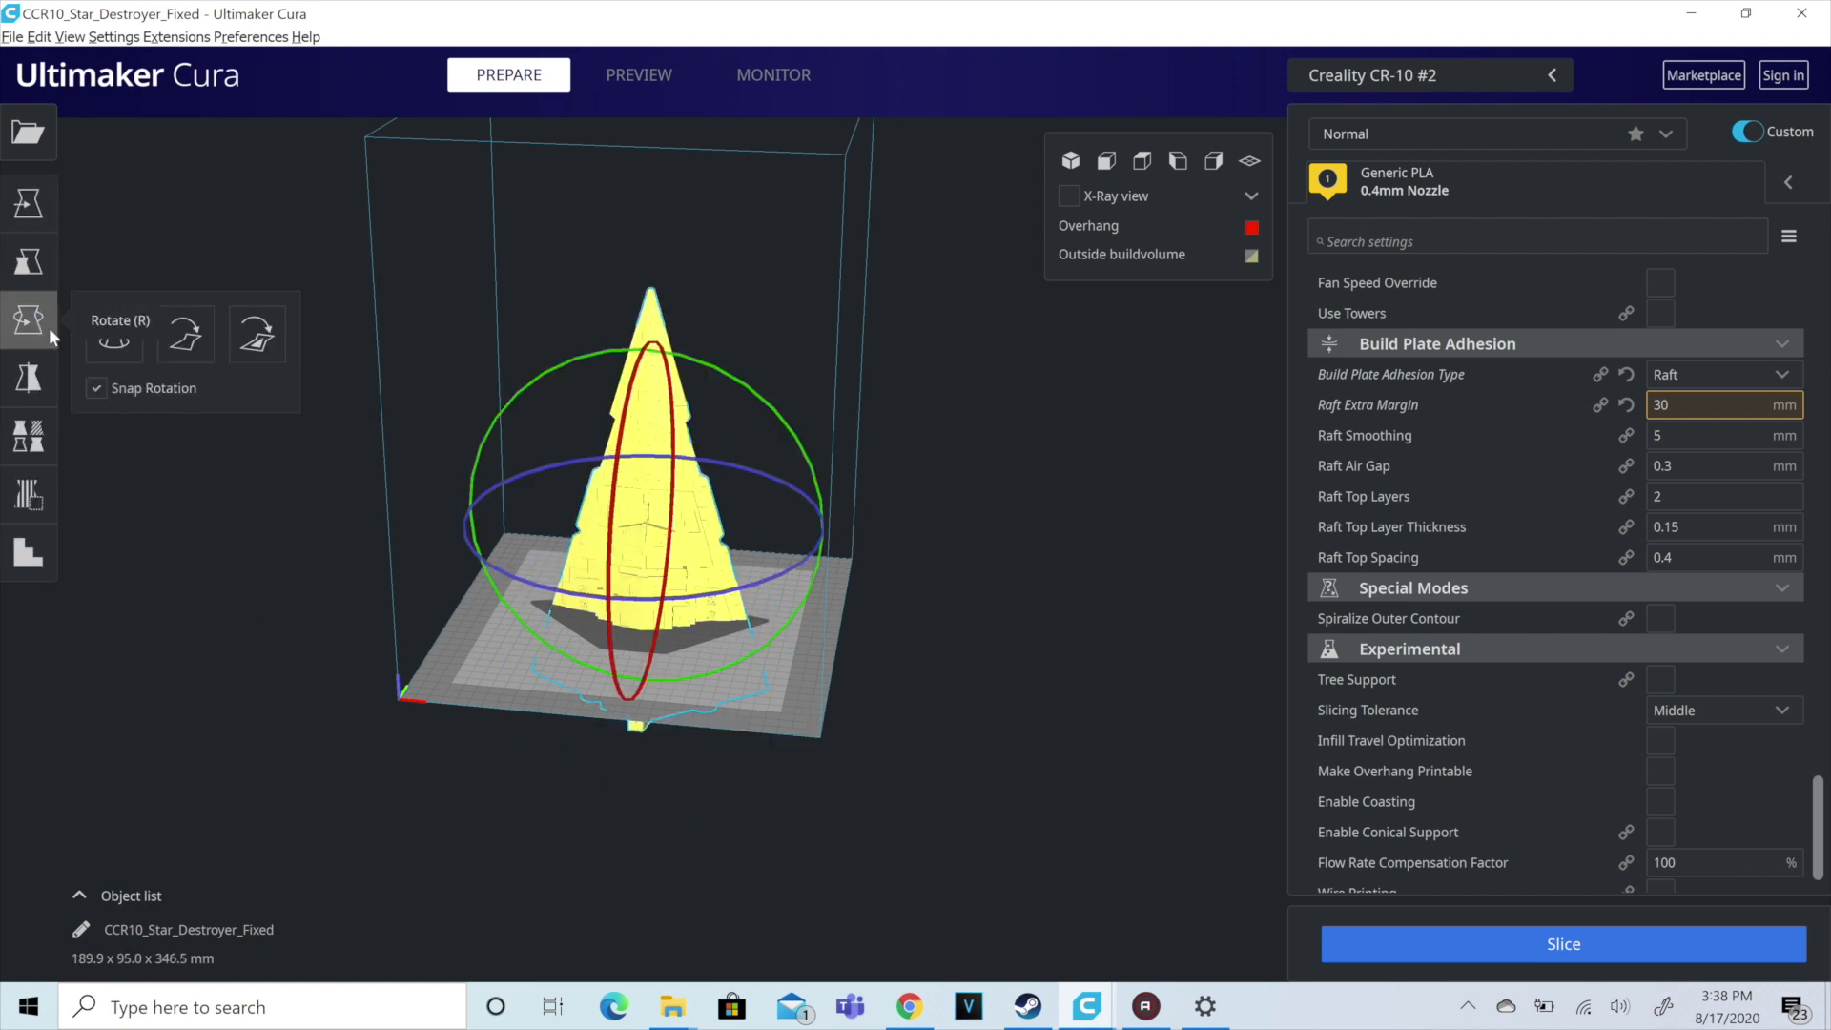
{"action": "left_click", "coordinate": [29, 203]}
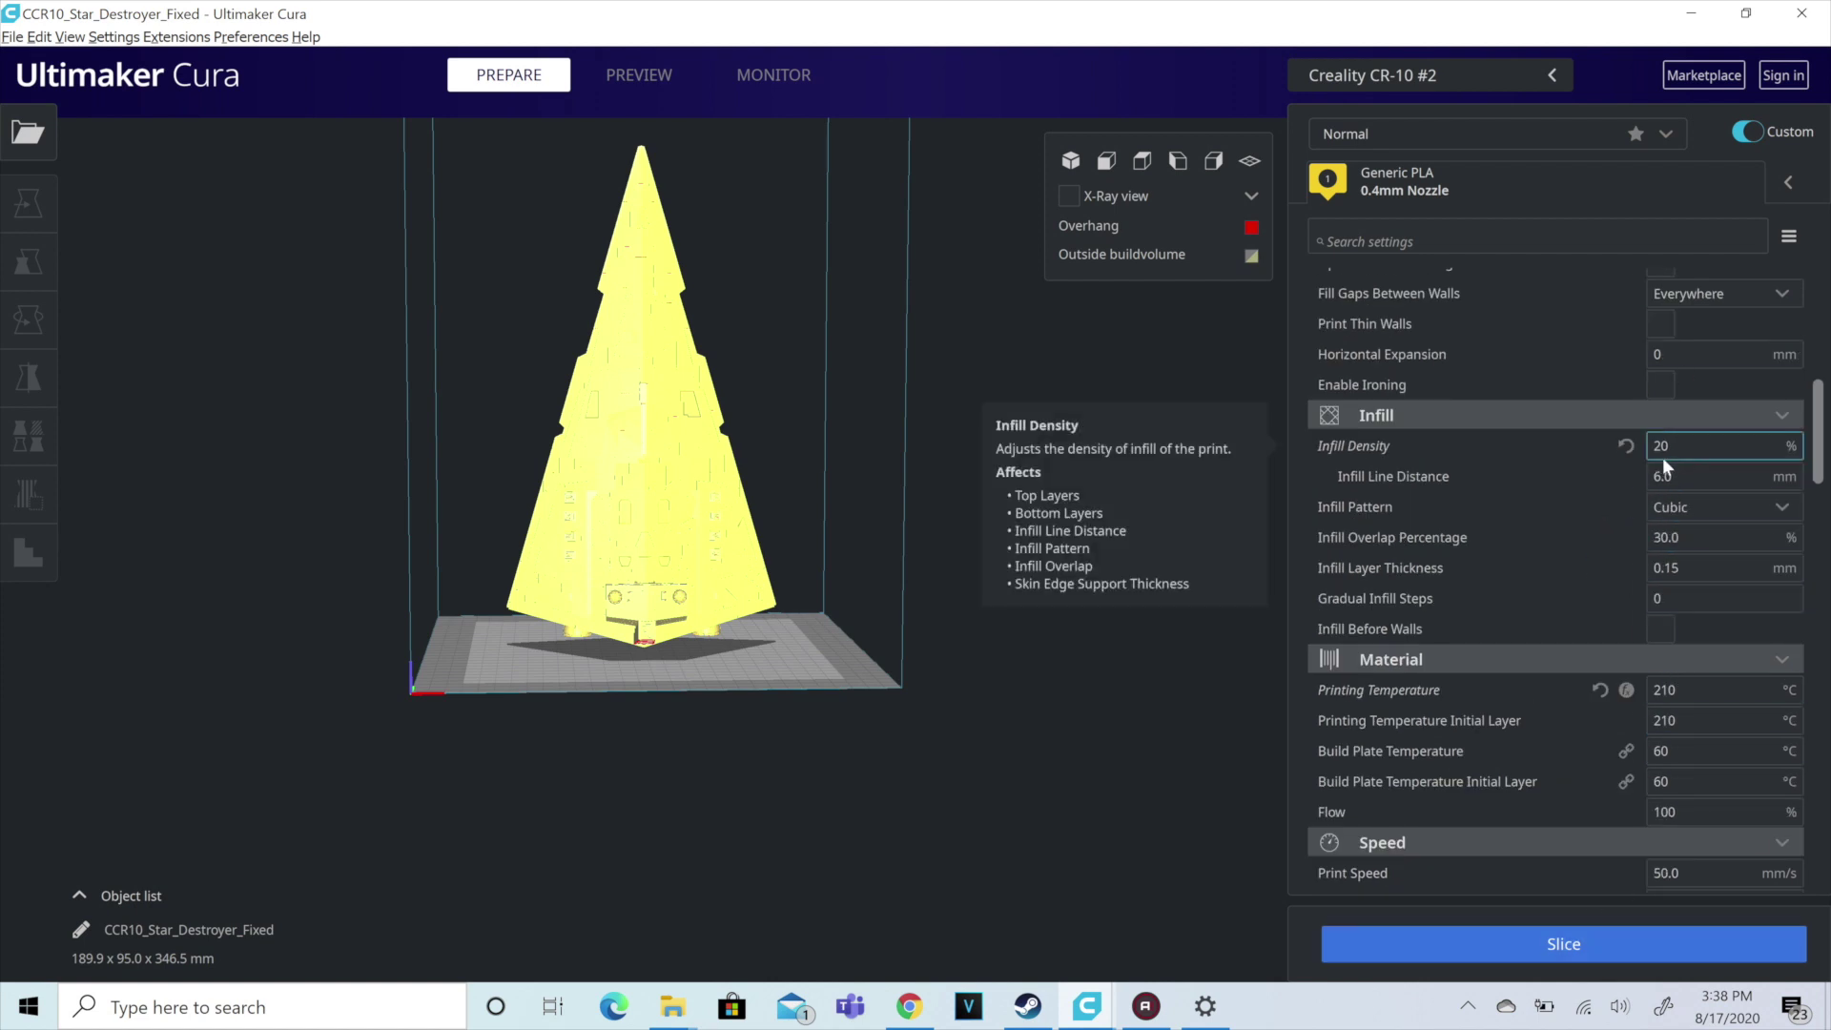
Step: Slice the model with its raft and show the result in preview (2 d 3 h 11 min, 355 g)
{"action": "left_click", "coordinate": [1564, 945]}
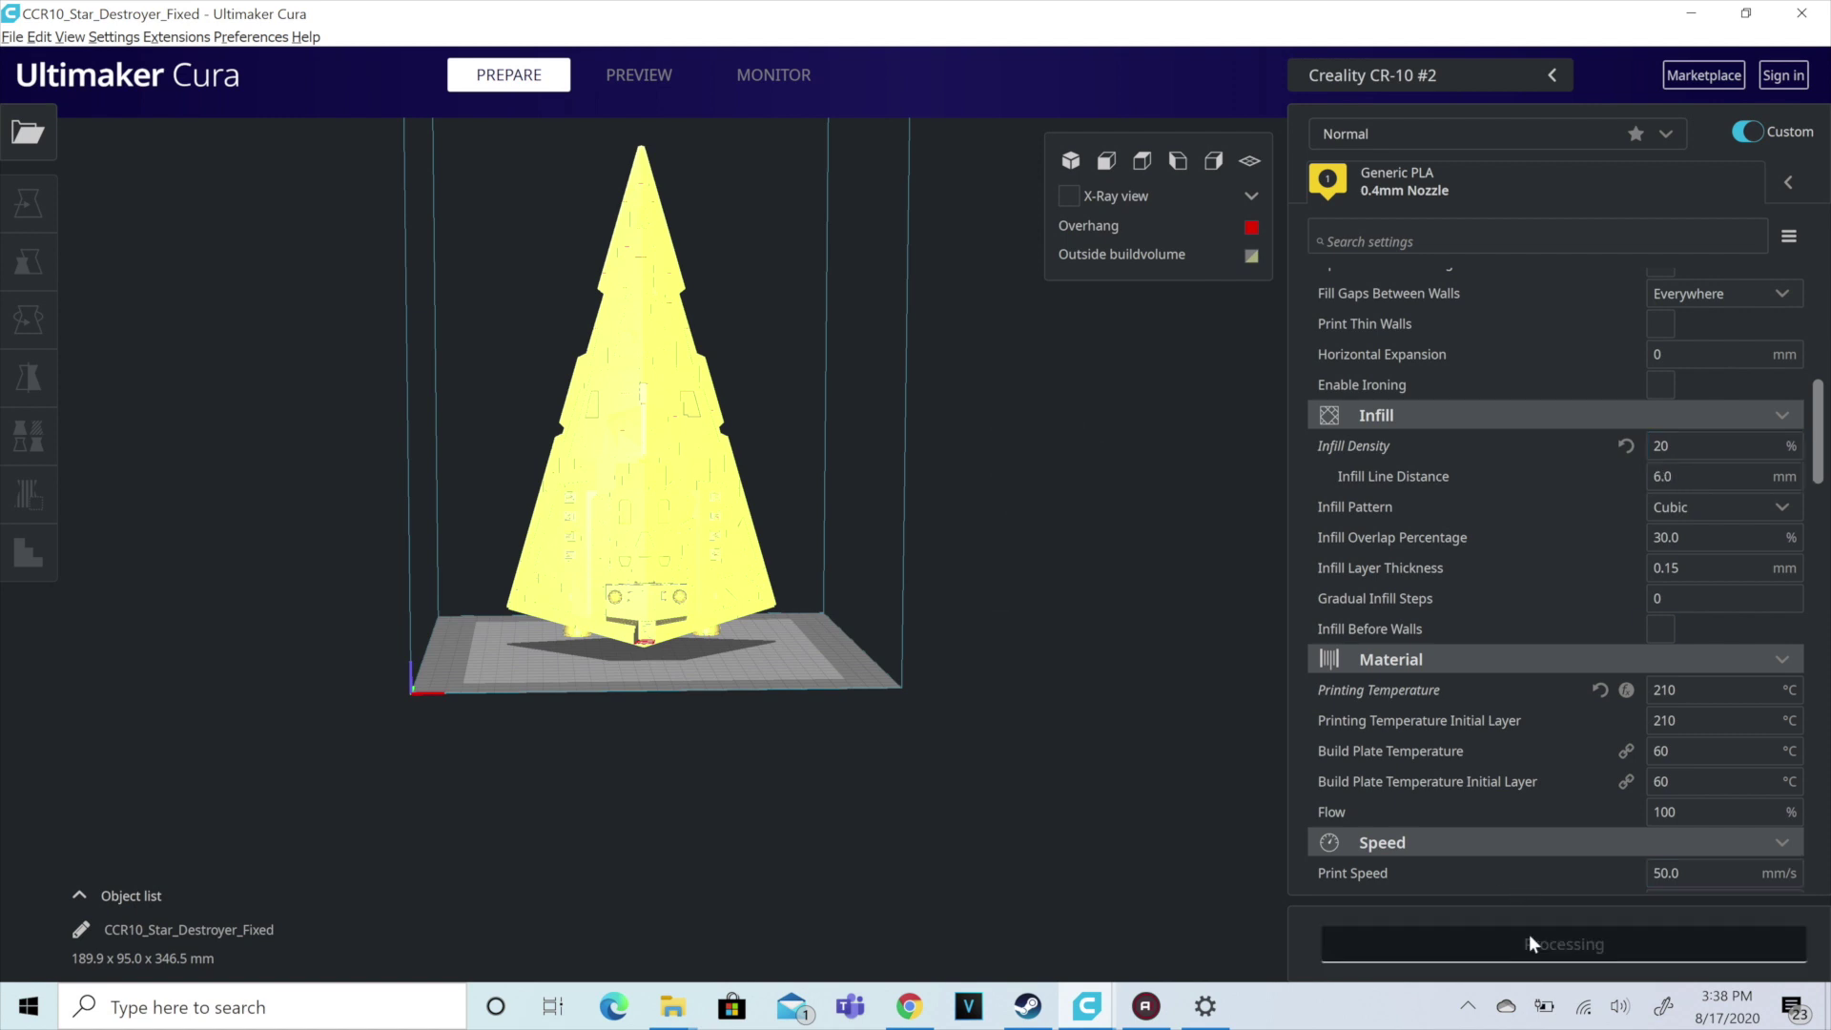
{"action": "left_click", "coordinate": [637, 74]}
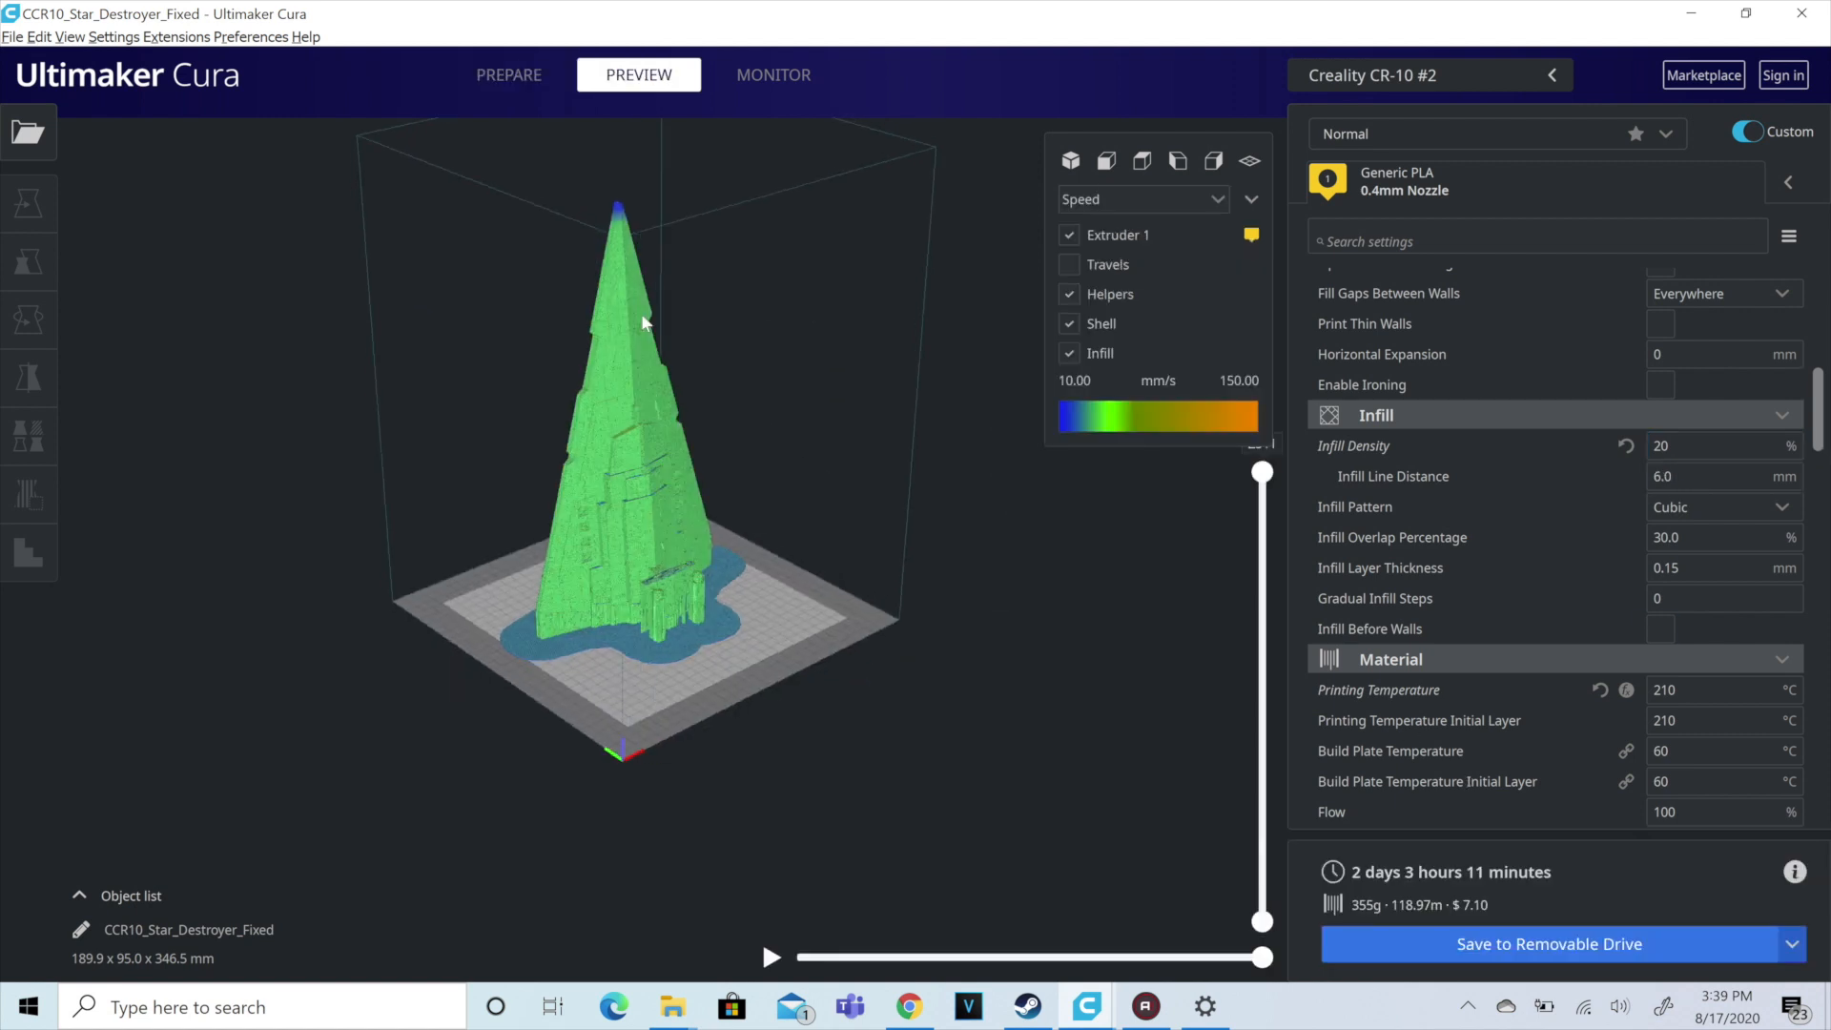